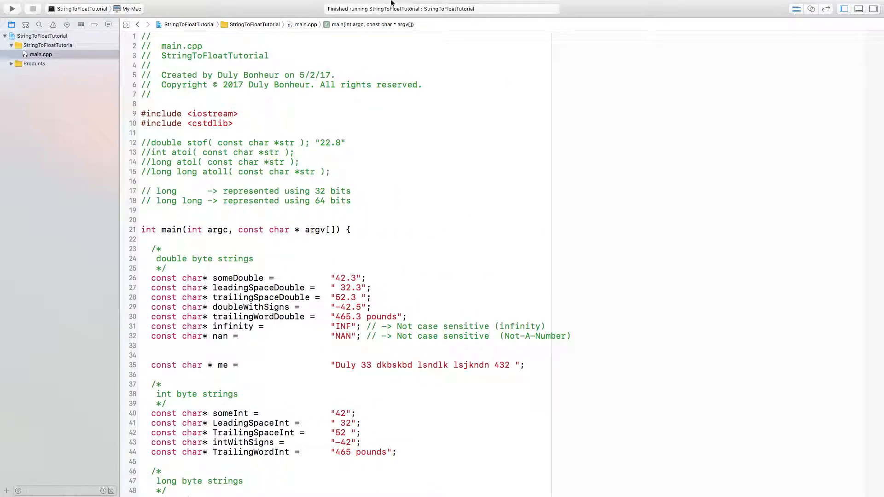
mouse_move(409, 123)
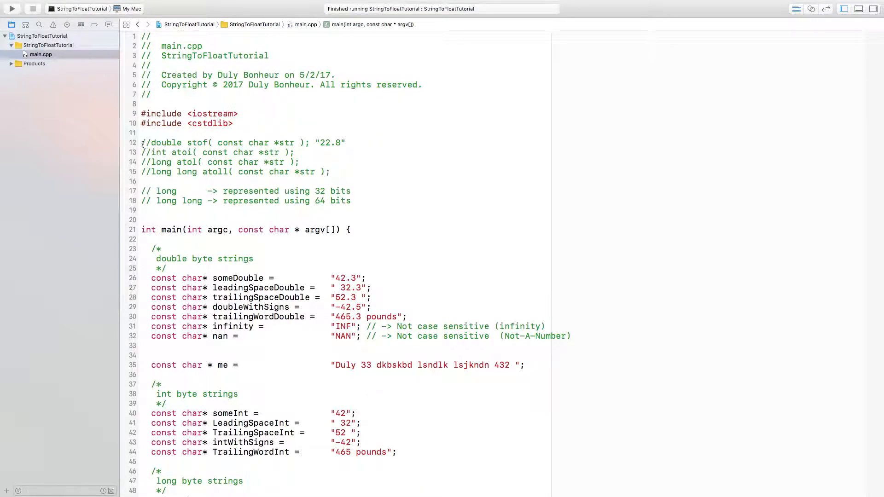
Highlight the conversion prototype comments, stof's const char *str parameter, 22.8, and atoll
left_click_drag(141, 143, 329, 172)
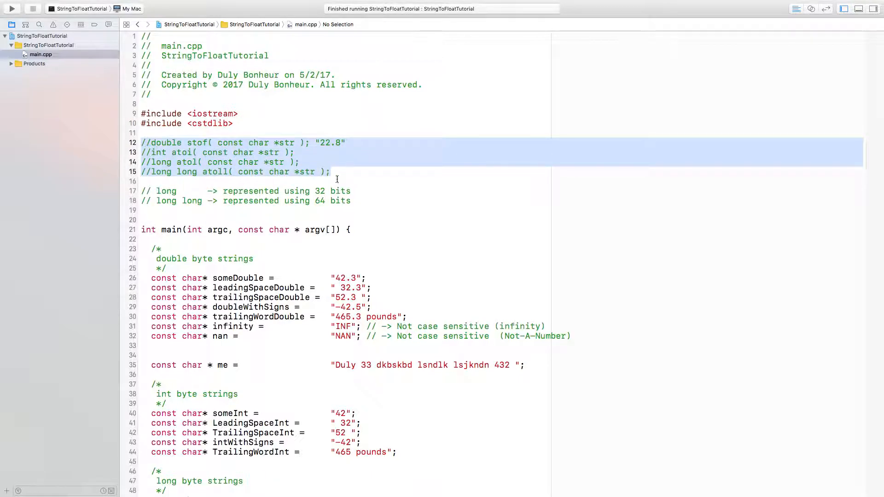
mouse_move(368, 192)
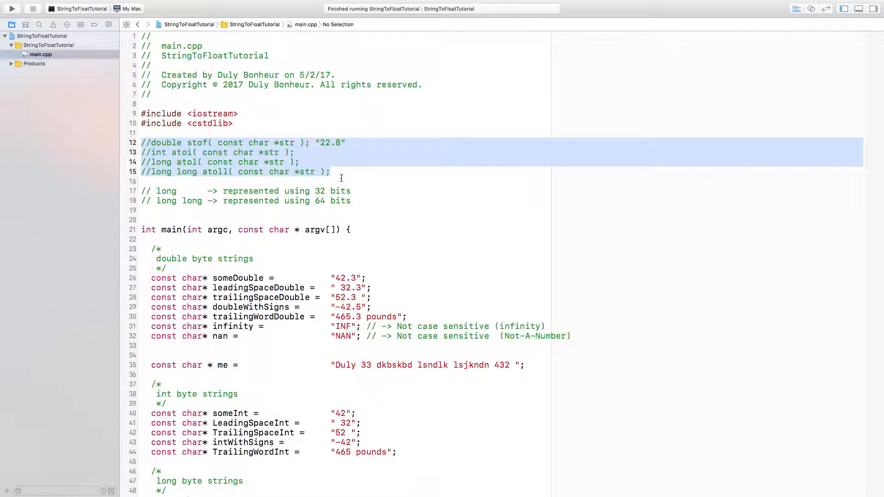
left_click(330, 171)
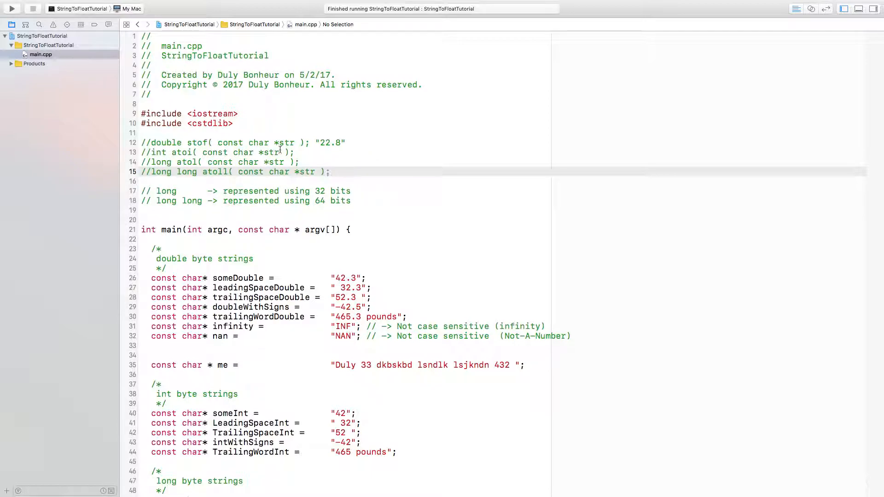
double_click(254, 143)
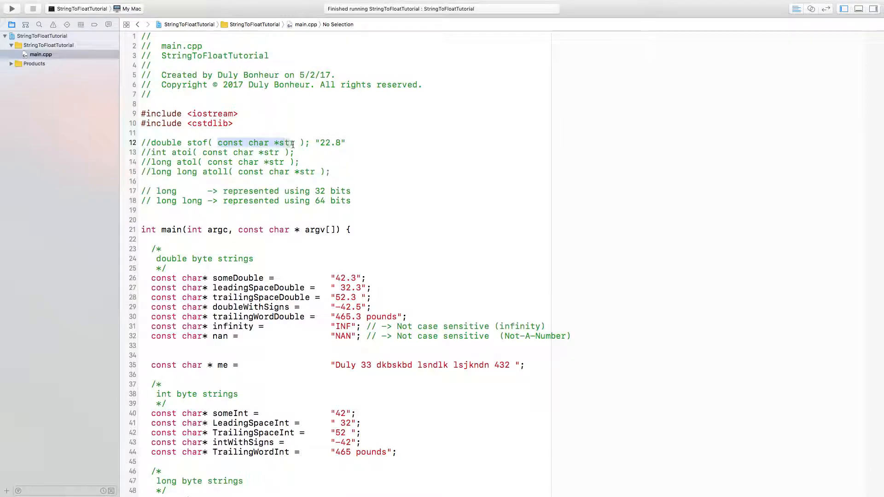
mouse_move(332, 186)
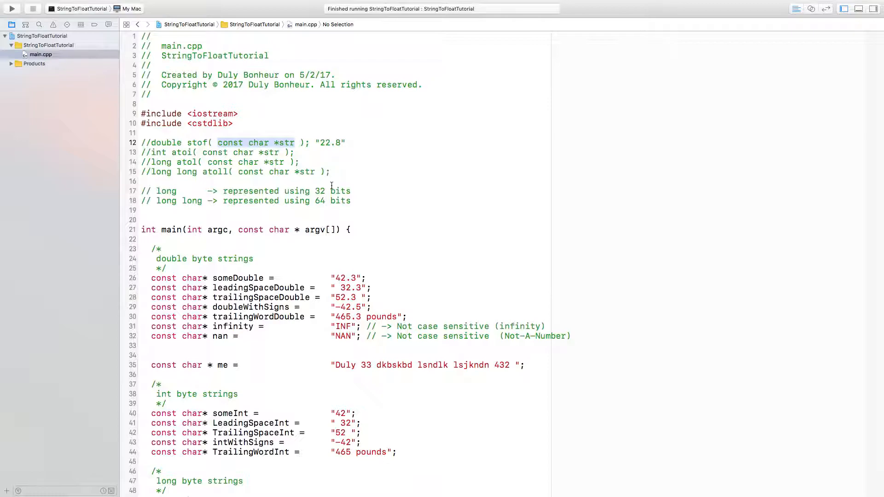
mouse_move(329, 172)
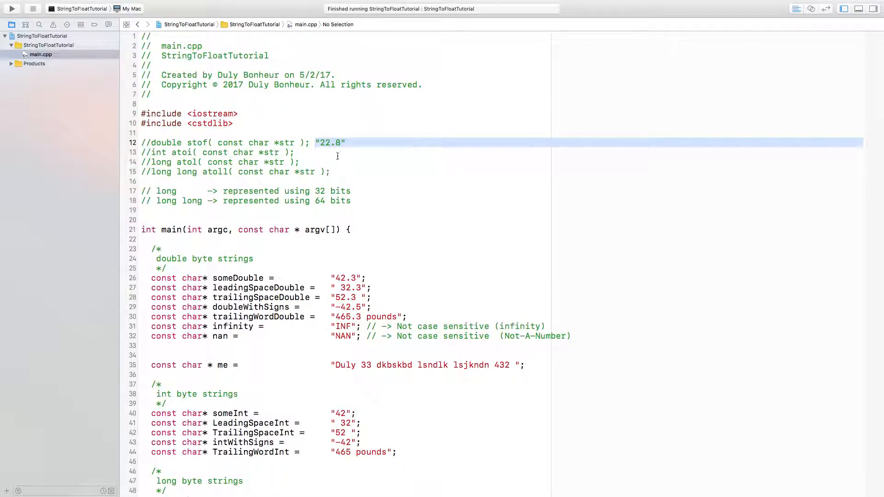
left_click(311, 142)
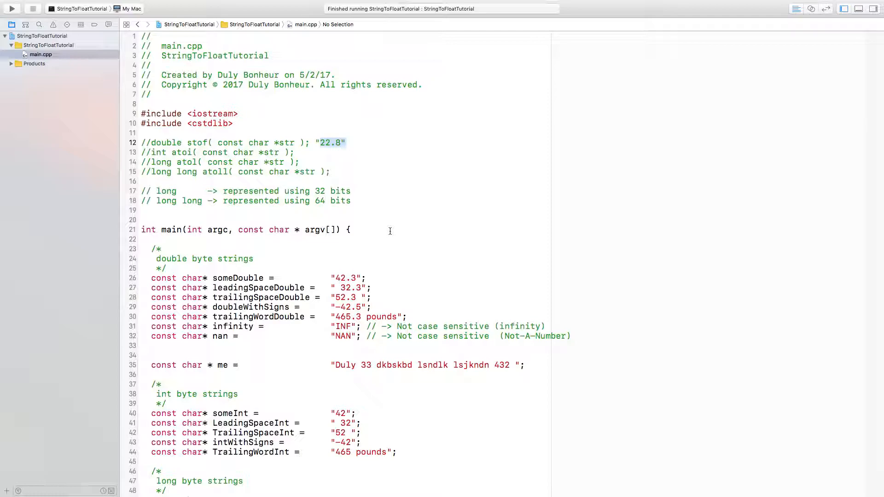
mouse_move(334, 183)
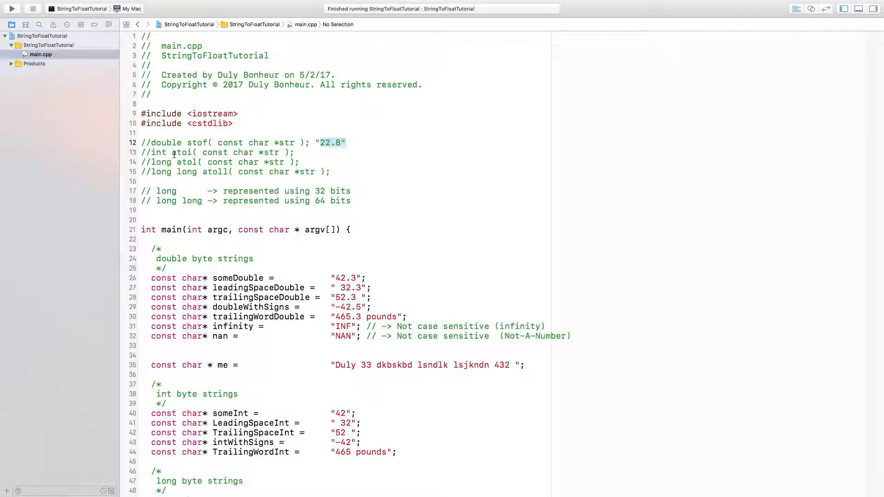
left_click(186, 162)
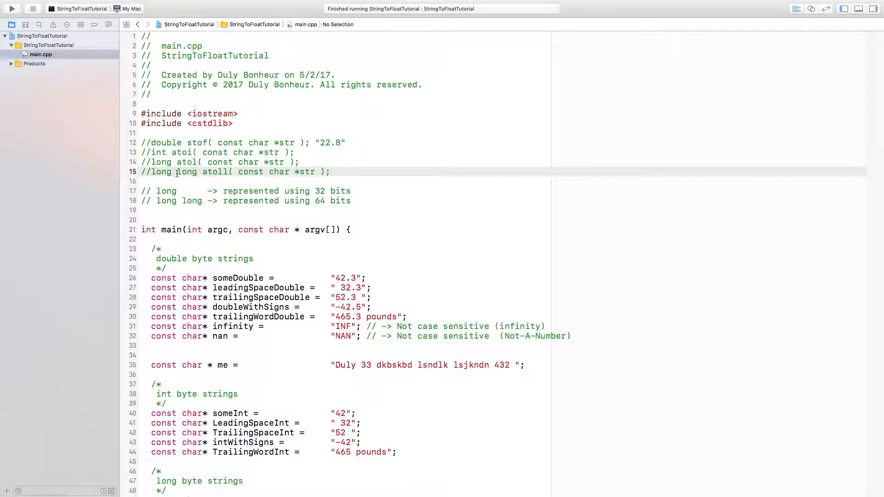
double_click(214, 172)
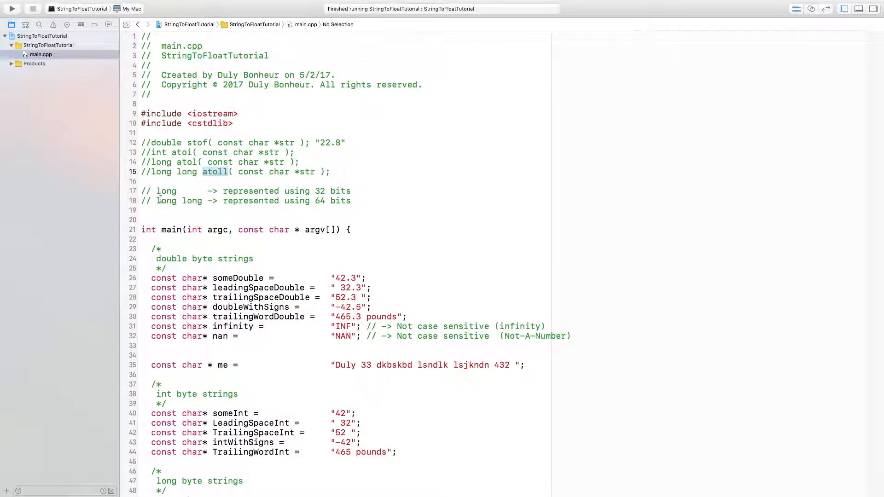
left_click(158, 191)
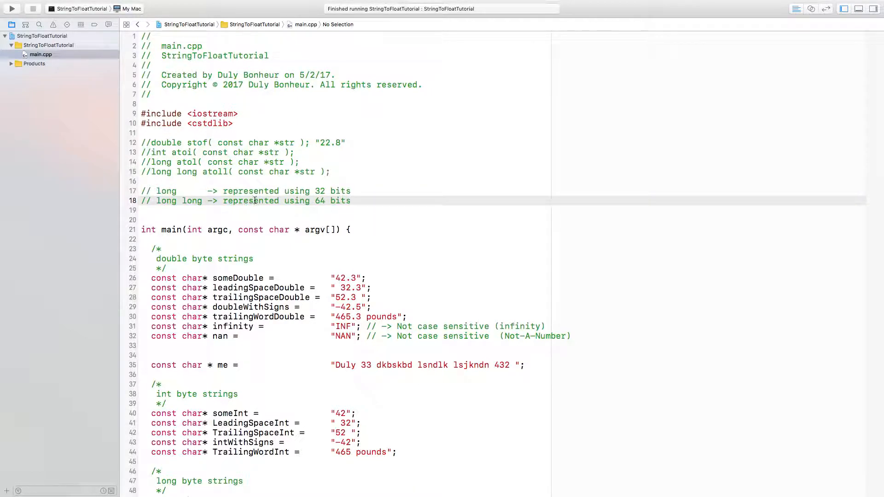
Scroll the code and click into the leadingSpaceDouble and trailingSpaceDouble string values
left_click(350, 201)
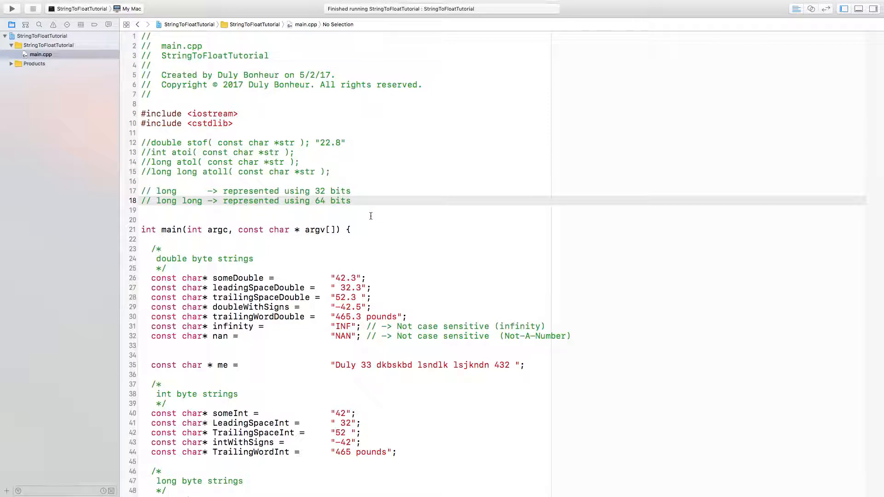
scroll("down", 3)
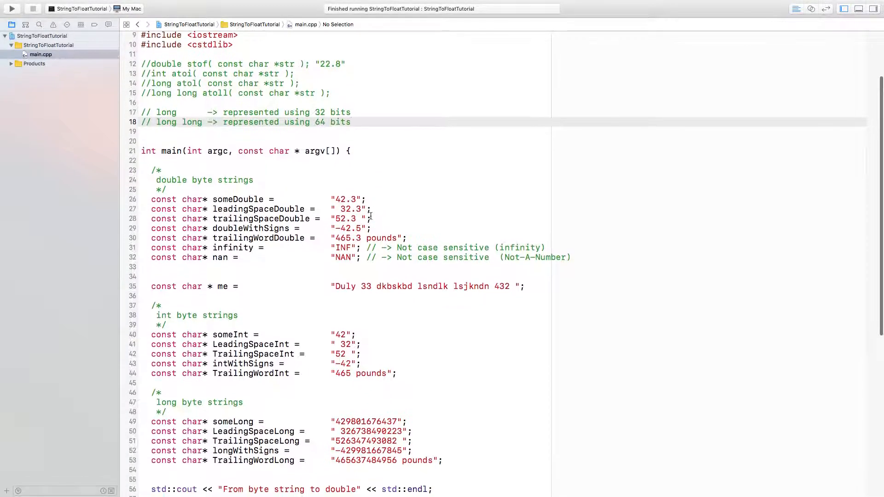
scroll("up", 3)
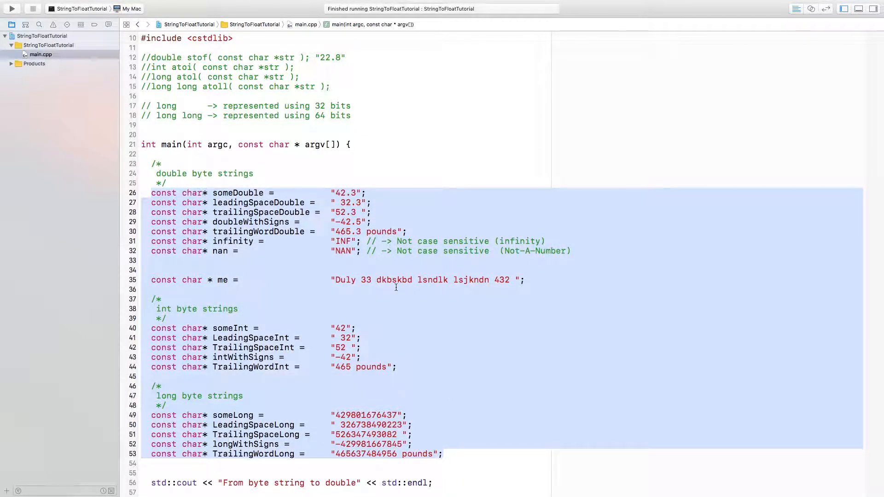
scroll("down", 3)
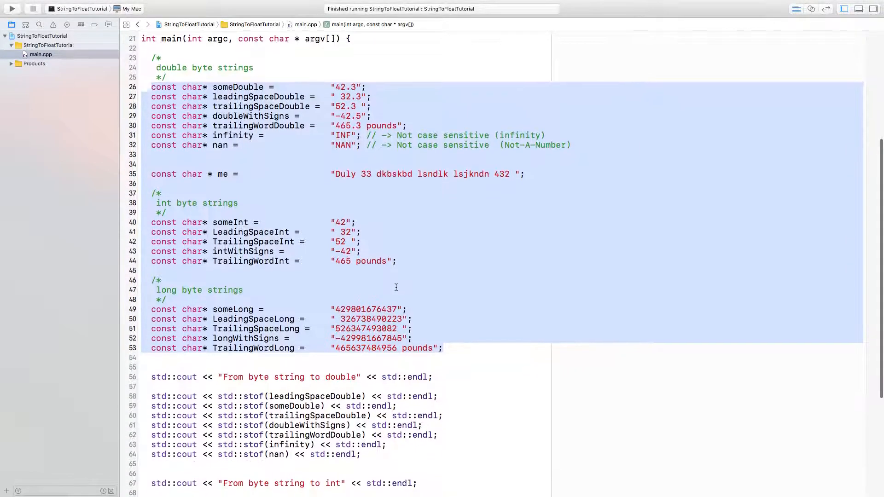
scroll("down", 3)
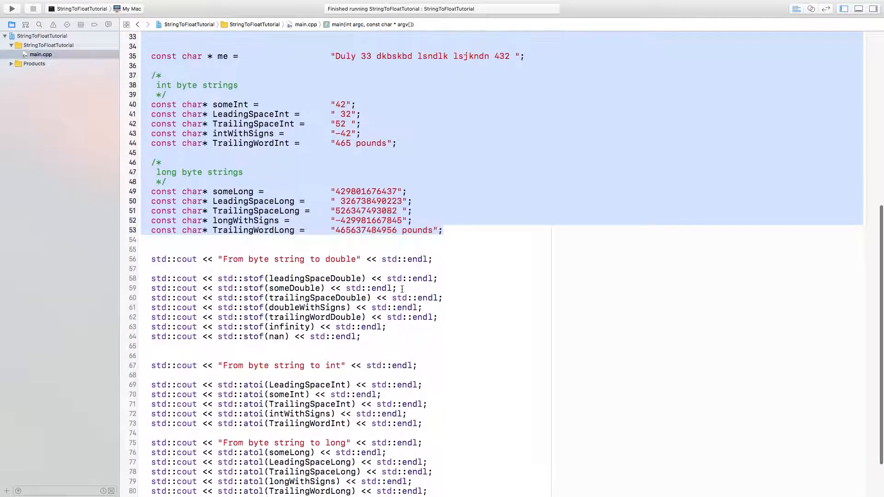
scroll("down", 3)
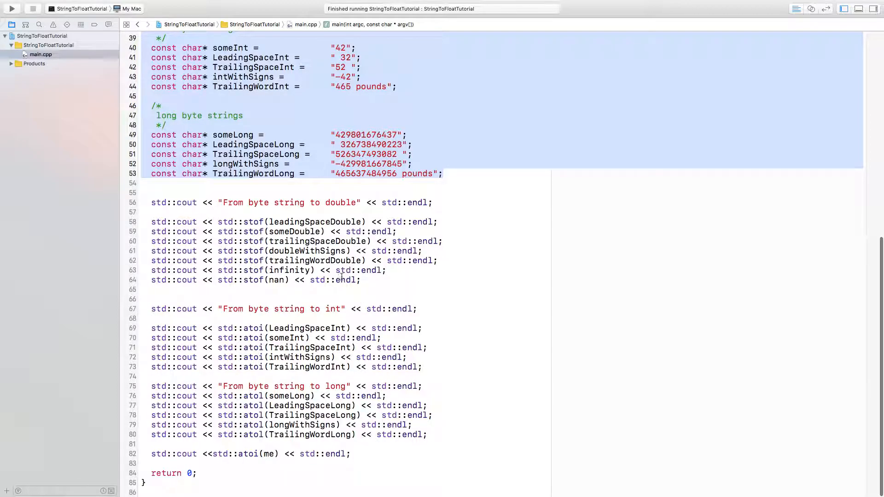
scroll("up", 3)
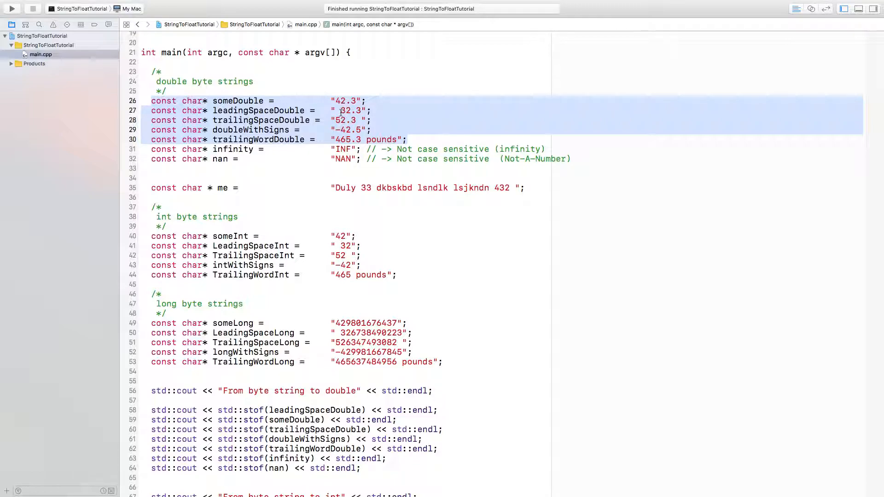
left_click(337, 110)
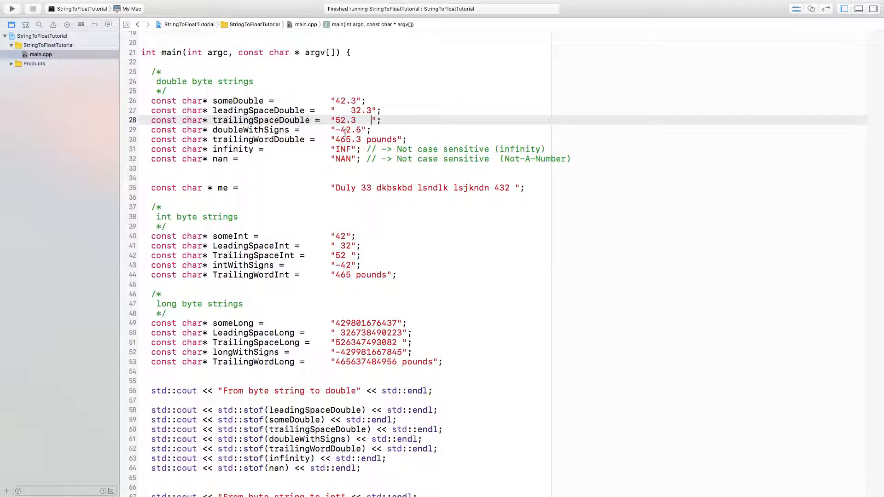
left_click(341, 130)
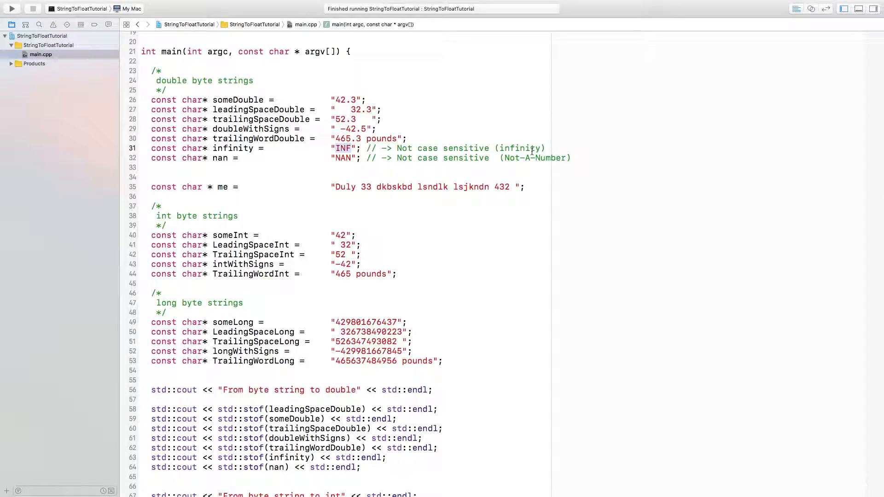
mouse_move(426, 136)
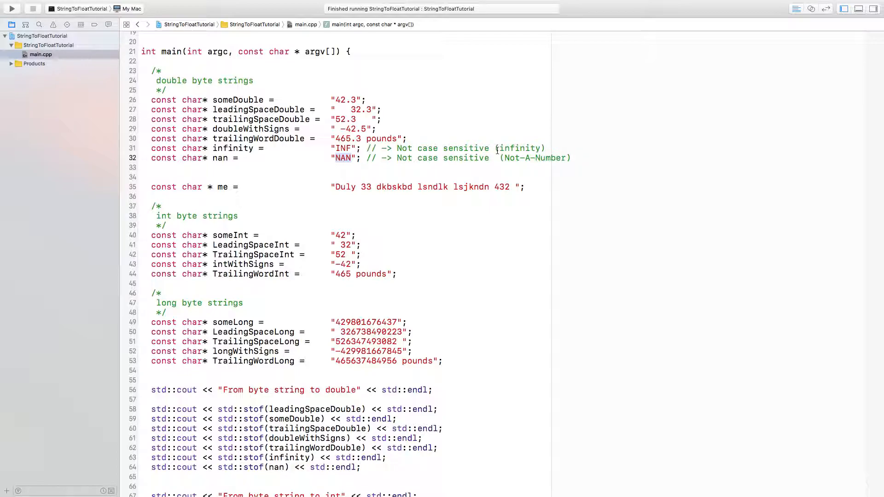
mouse_move(375, 181)
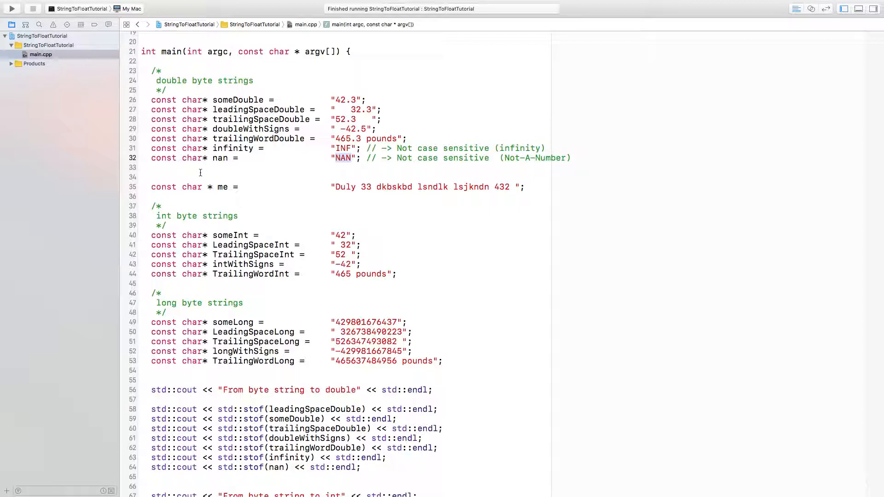
mouse_move(432, 189)
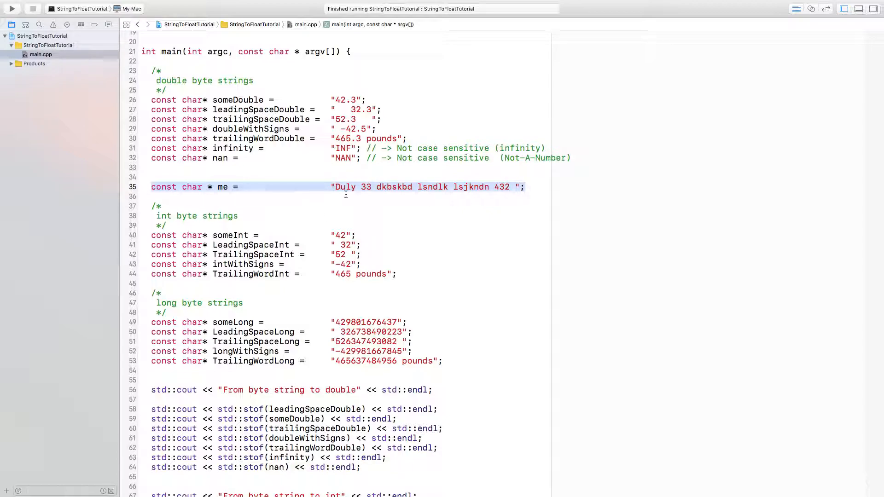
left_click(347, 186)
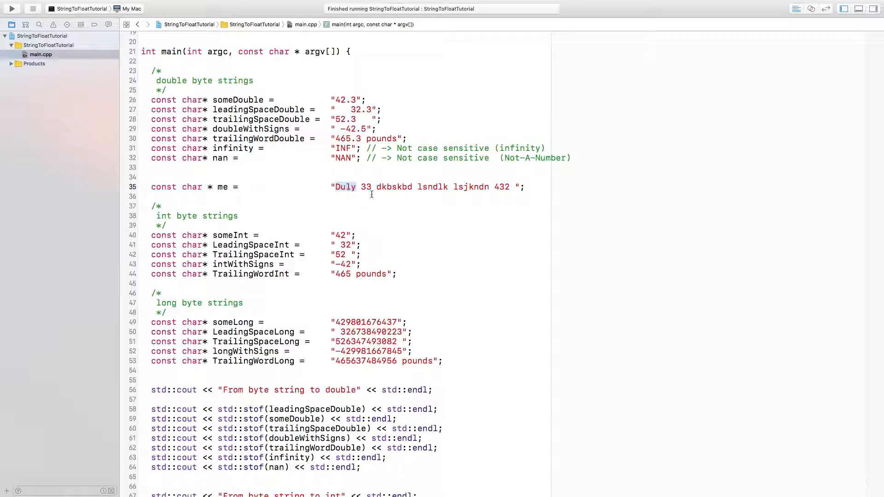
mouse_move(265, 206)
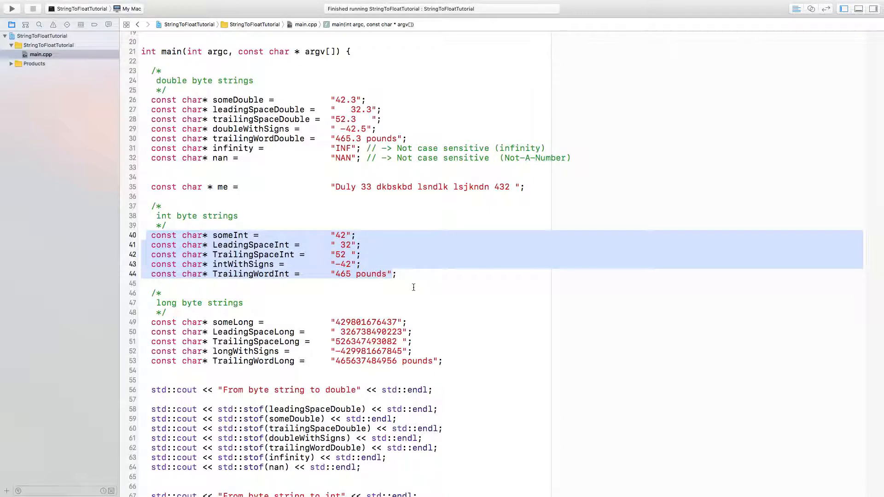
Scroll through the stof, atoi and atol calls, then build and run the program
scroll("down", 3)
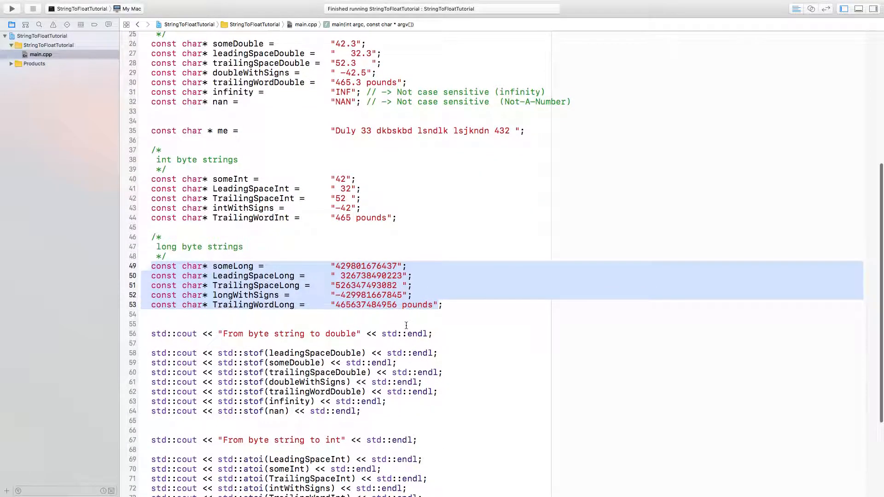
scroll("down", 3)
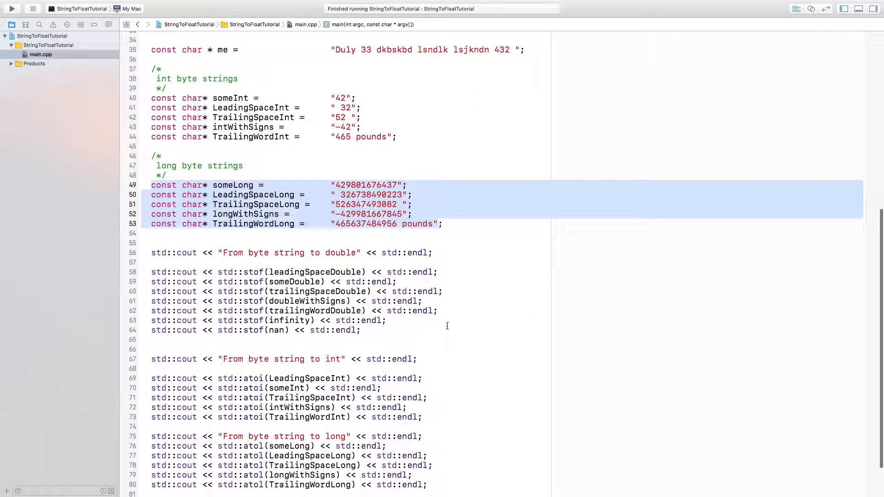
scroll("up", 3)
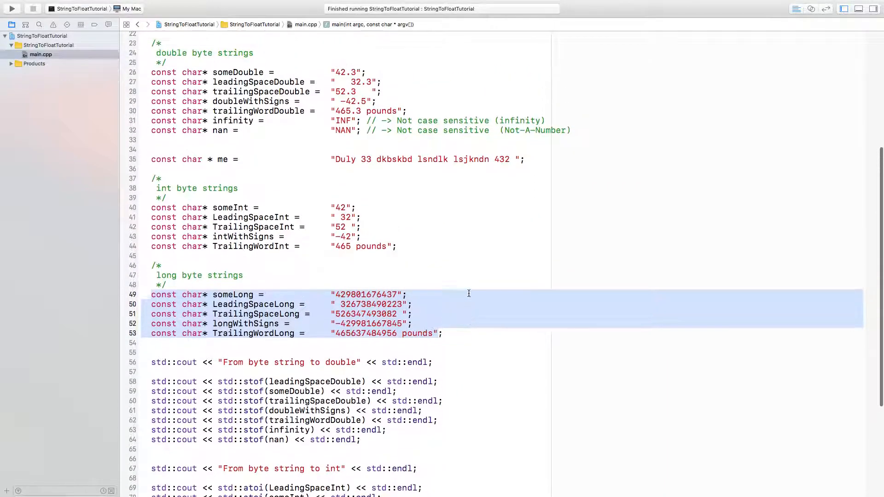
scroll("up", 3)
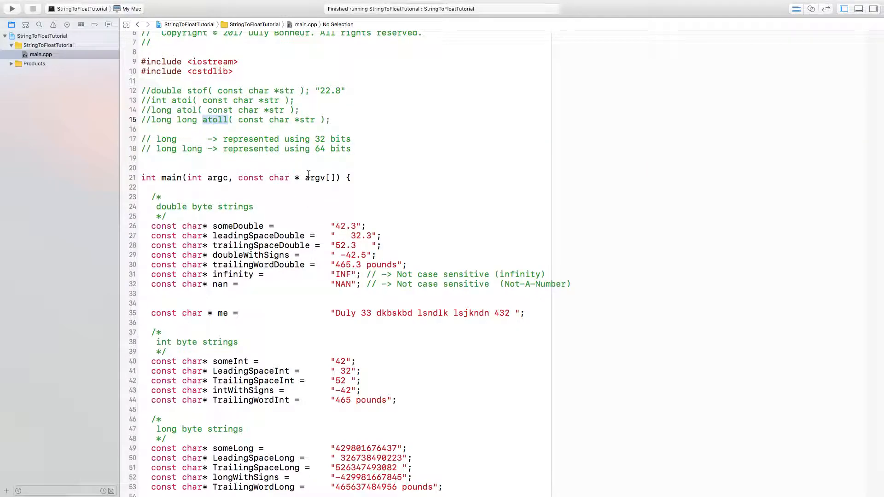
mouse_move(239, 158)
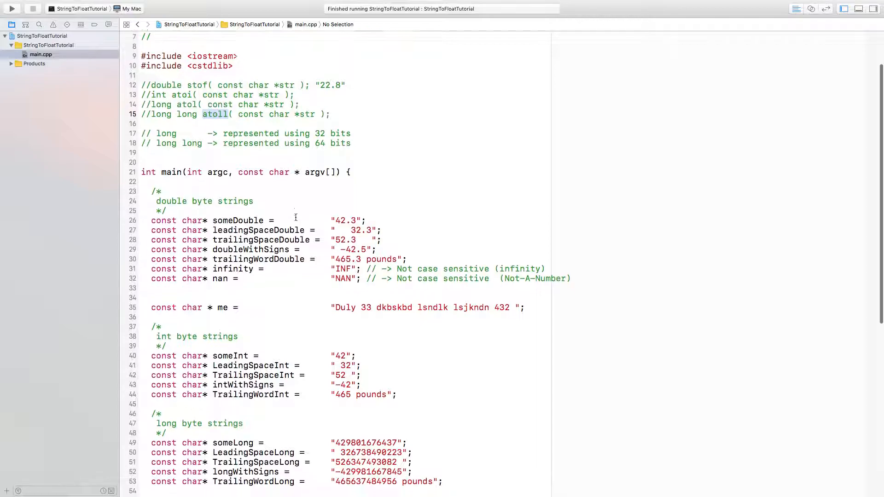
scroll("down", 3)
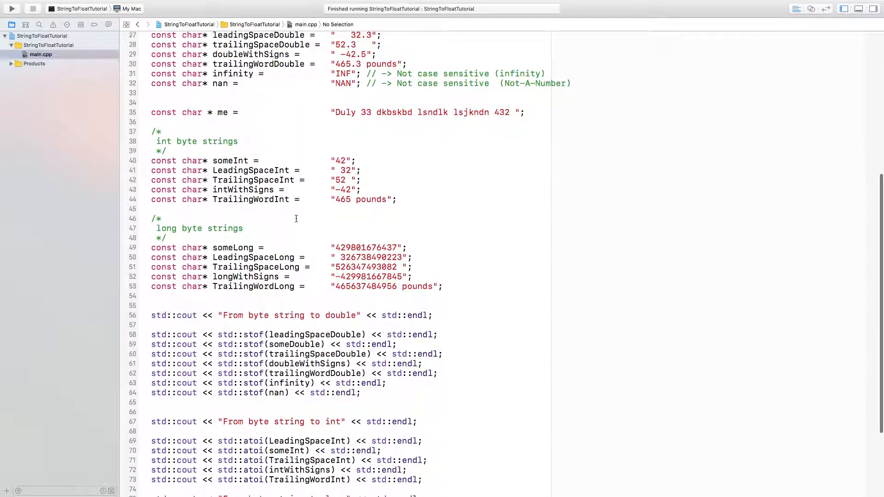
scroll("down", 3)
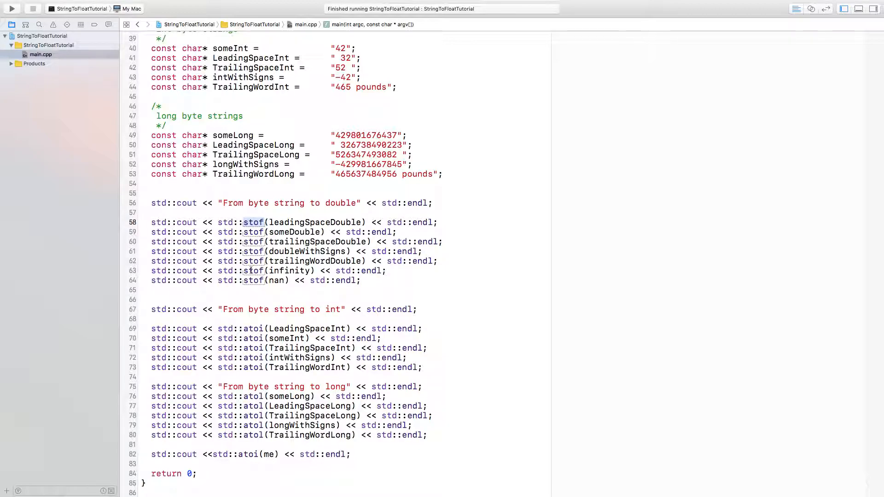
mouse_move(152, 222)
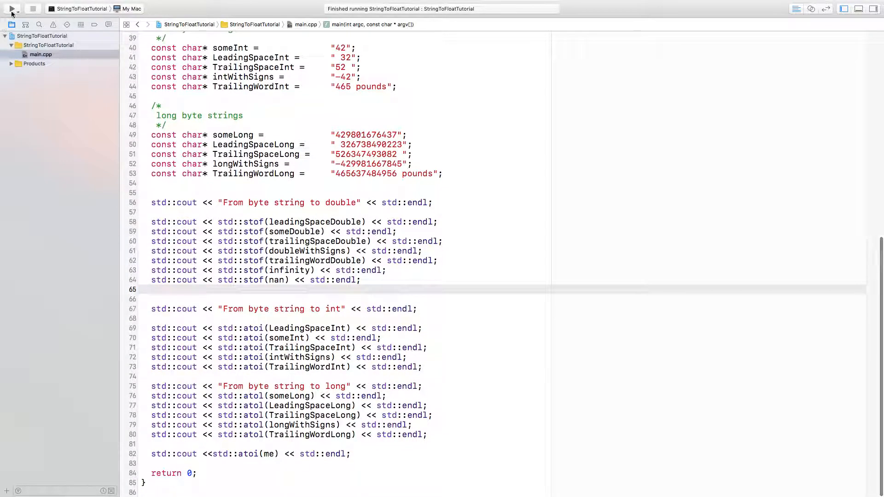
left_click(11, 8)
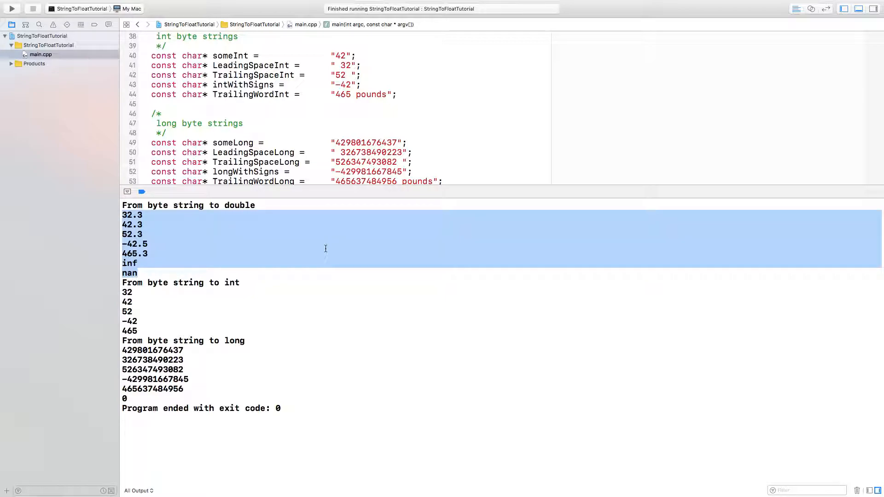
mouse_move(287, 190)
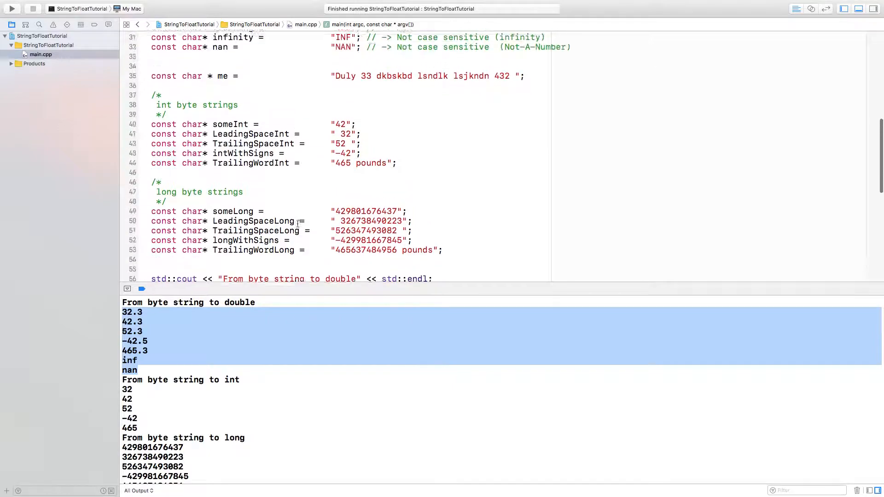
Scroll the editor to compare stof calls with console results 32.3, 42.3, 52.3, inf, nan
scroll("down", 3)
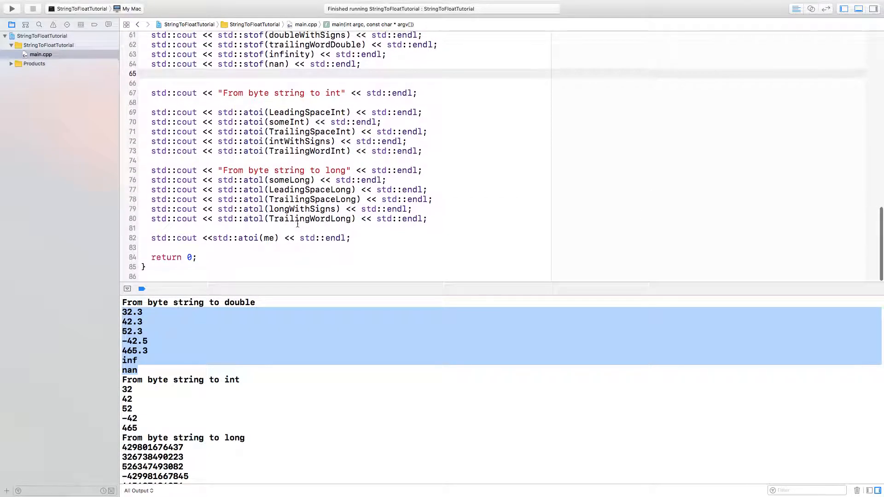
scroll("up", 3)
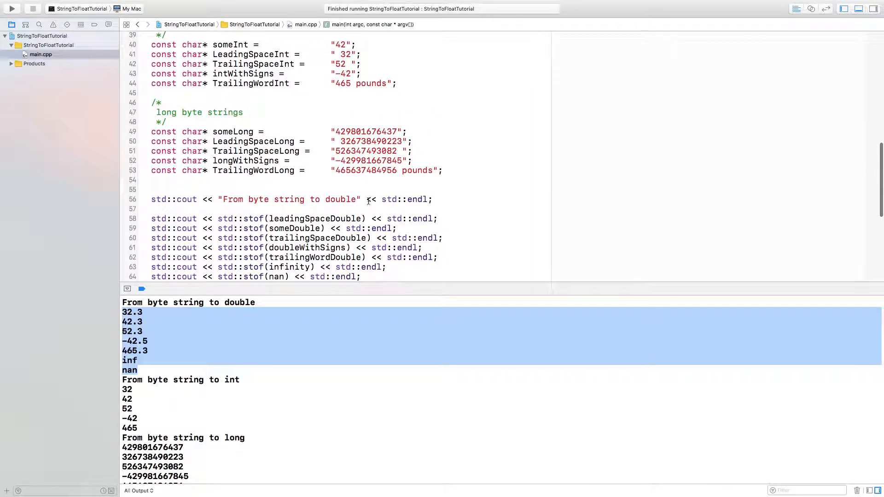
scroll("up", 3)
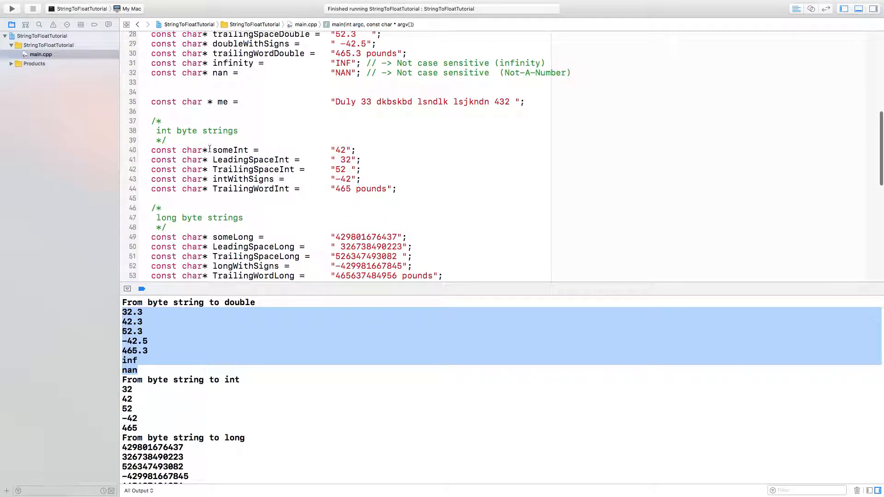
left_click(488, 101)
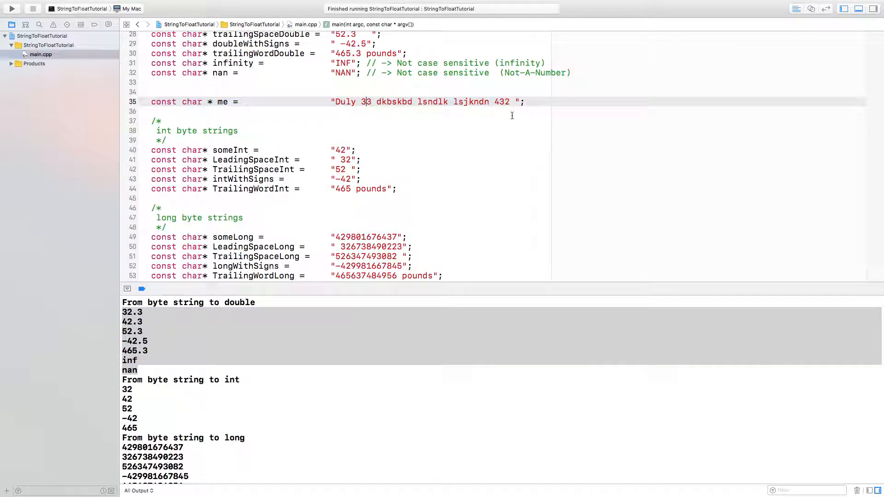
mouse_move(402, 101)
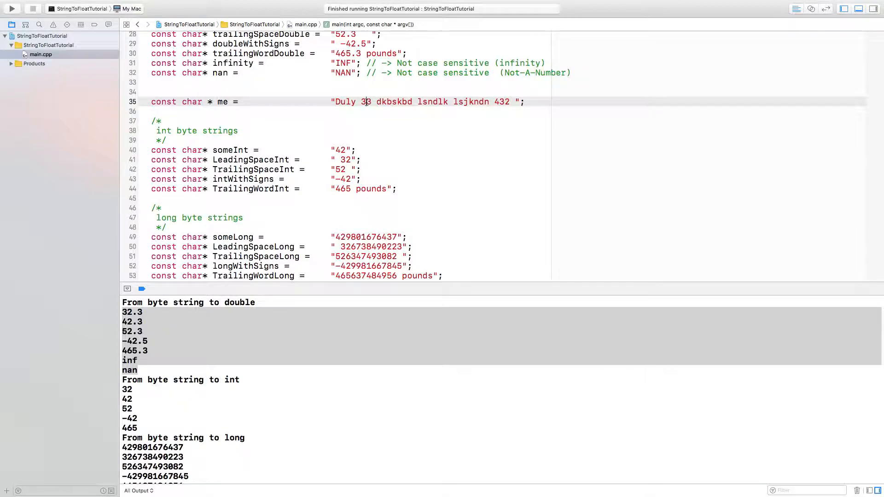
left_click(366, 102)
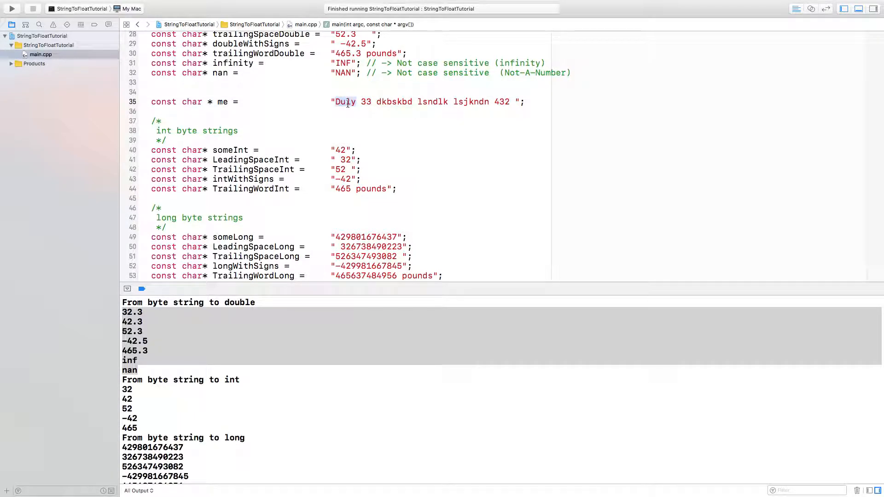
scroll("down", 3)
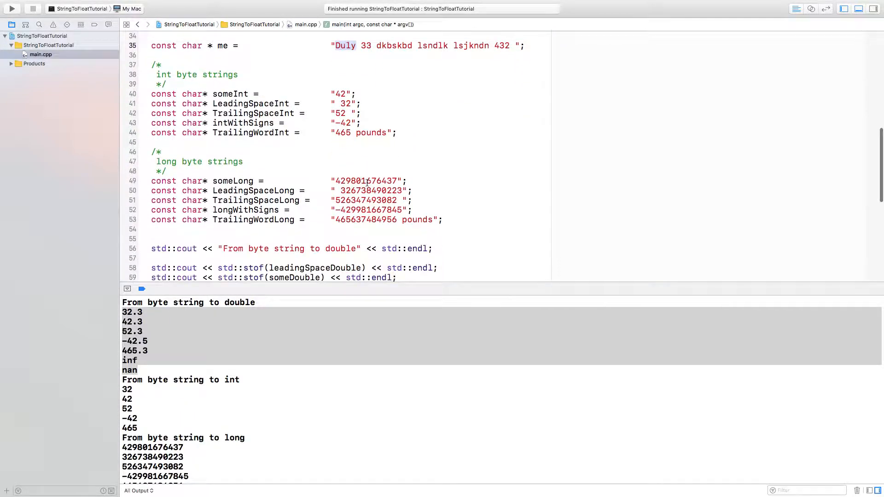
scroll("down", 3)
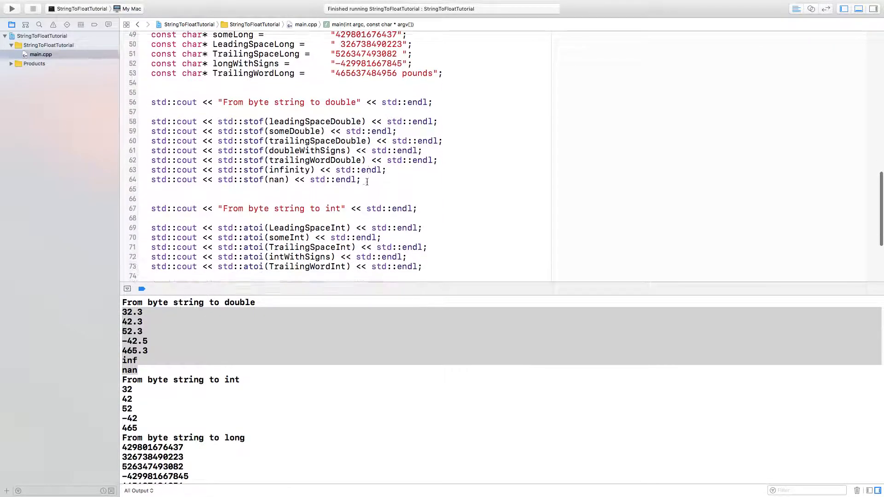
scroll("down", 3)
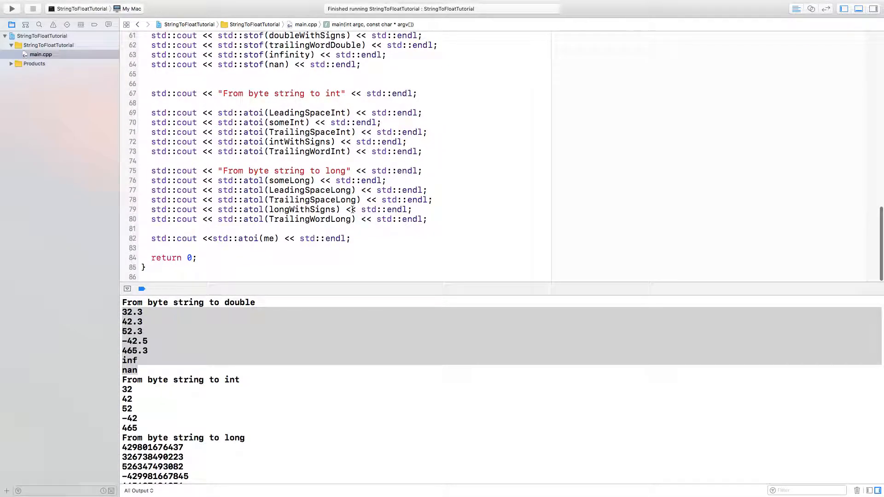
Add a blank line below the std::atoi(me) print statement, ahead of return 0
scroll("down", 3)
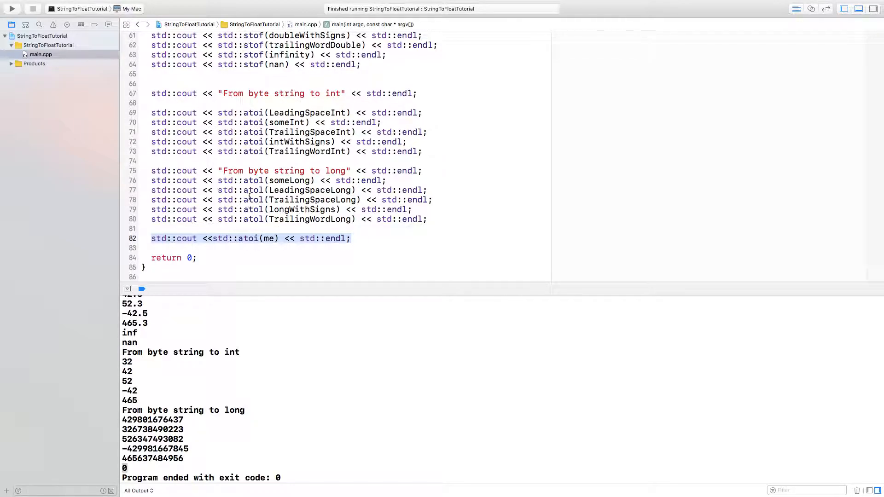
mouse_move(273, 96)
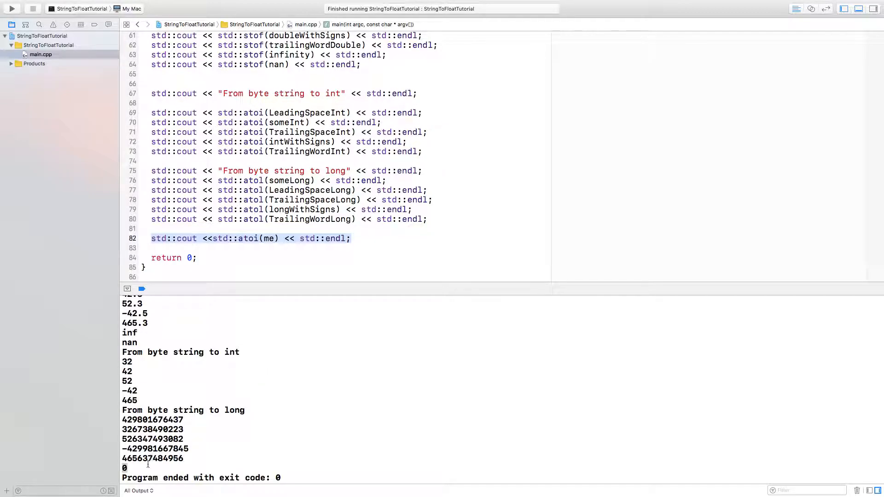
mouse_move(282, 376)
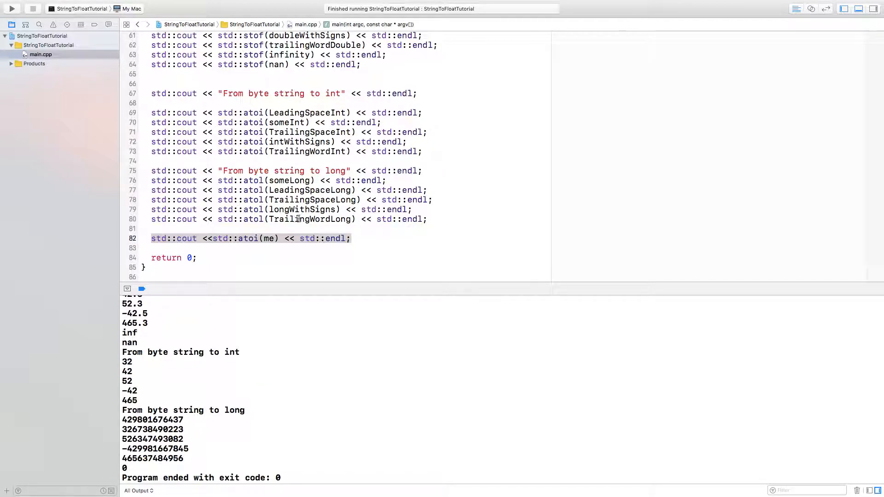
scroll("up", 3)
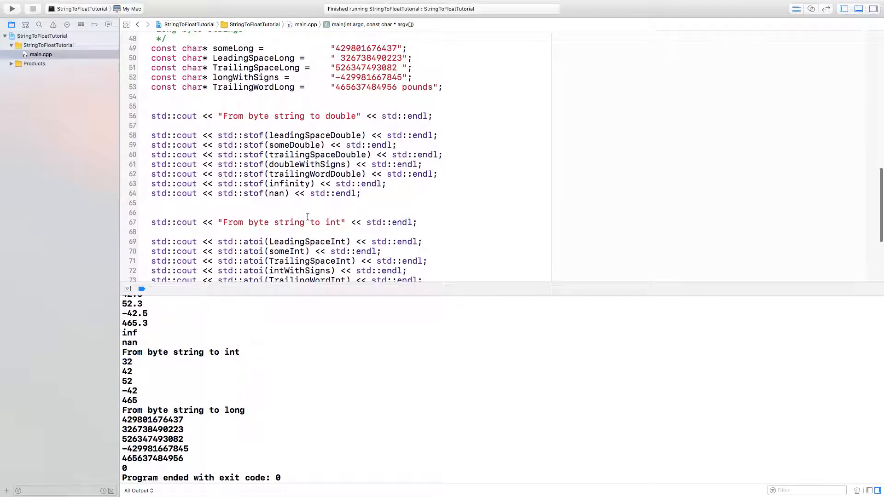
scroll("down", 3)
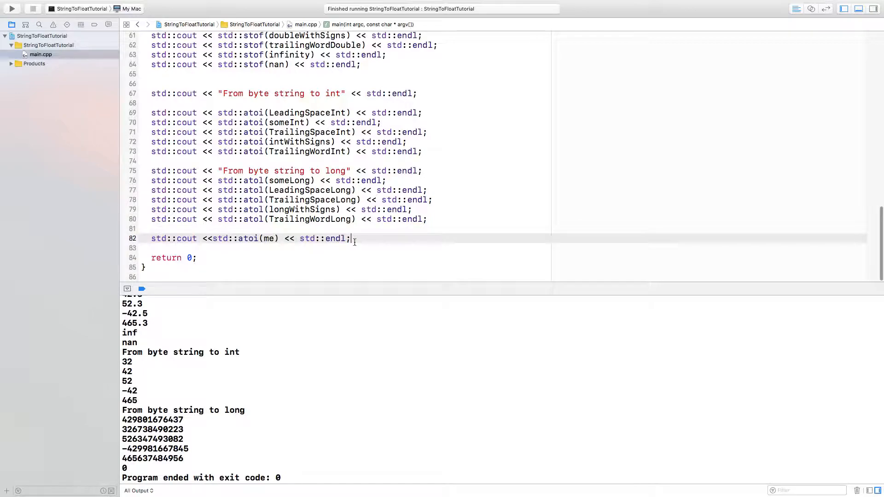
key("Return")
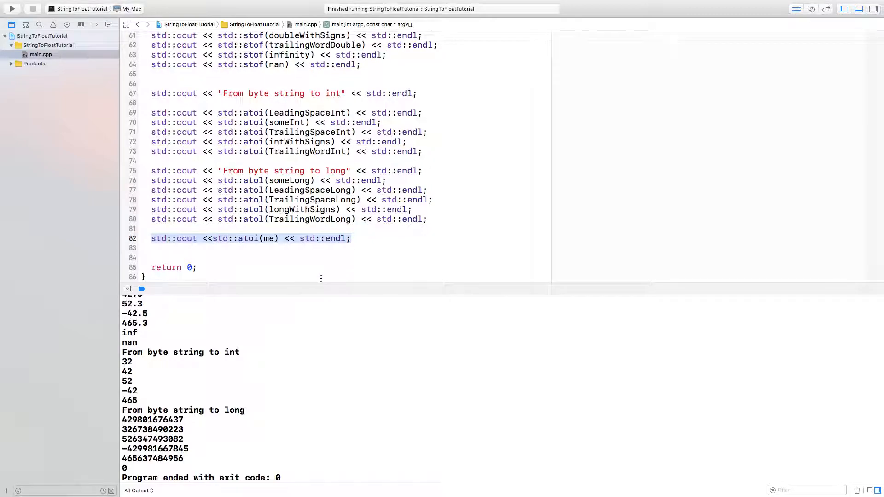
Replace atoi with stof on the copied line 83 so it prints std::stof(me)
left_click(226, 248)
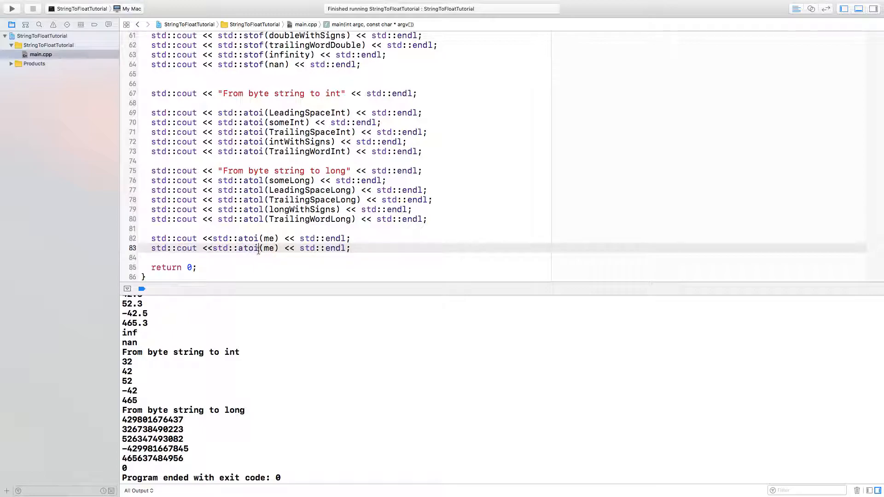
key("BackSpace")
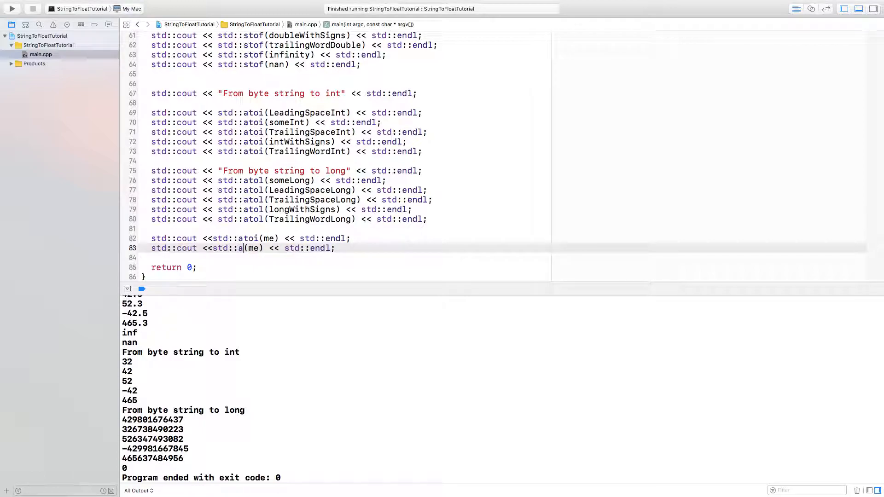
type("stor")
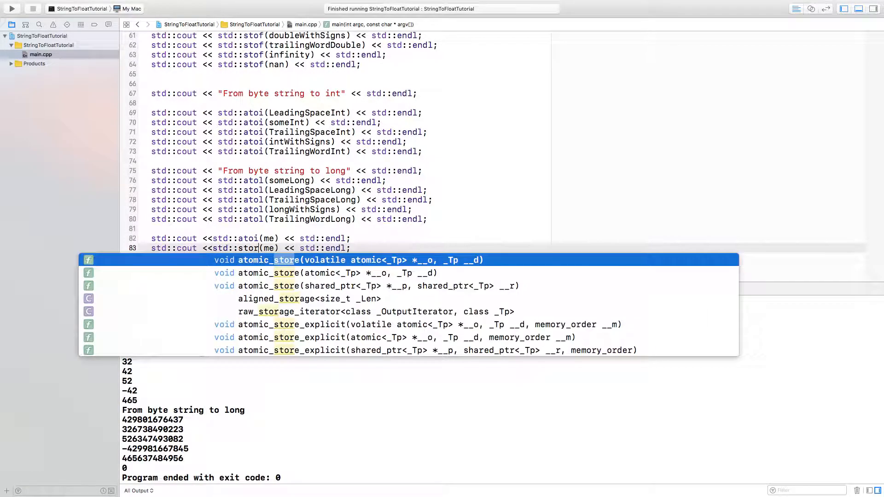
type("f")
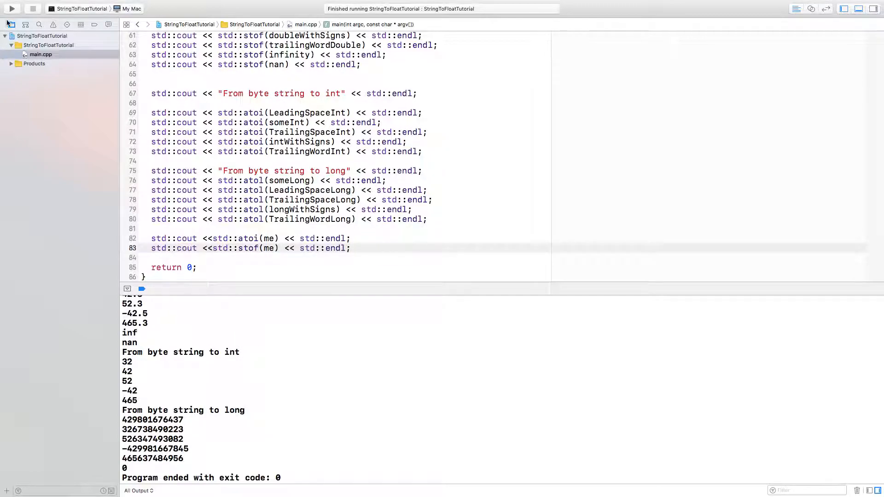
Run the program, let stof(me) crash with 'no conversion', then stop the session
left_click(10, 8)
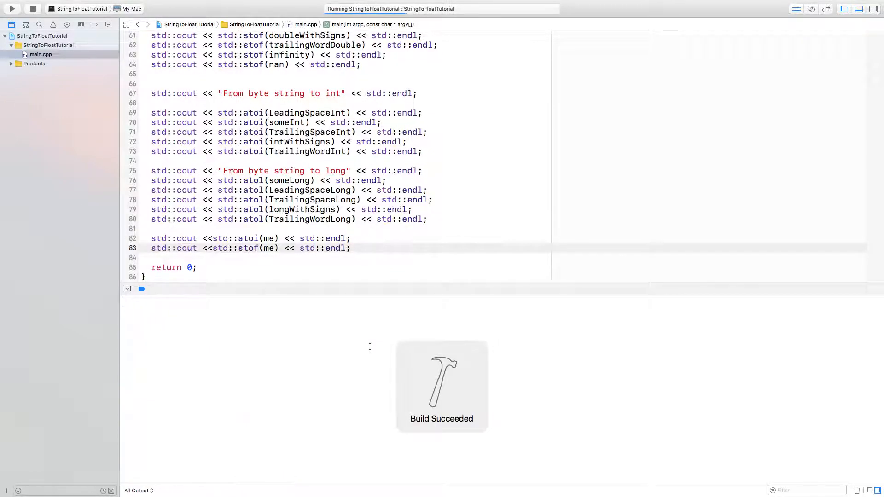
left_click(11, 9)
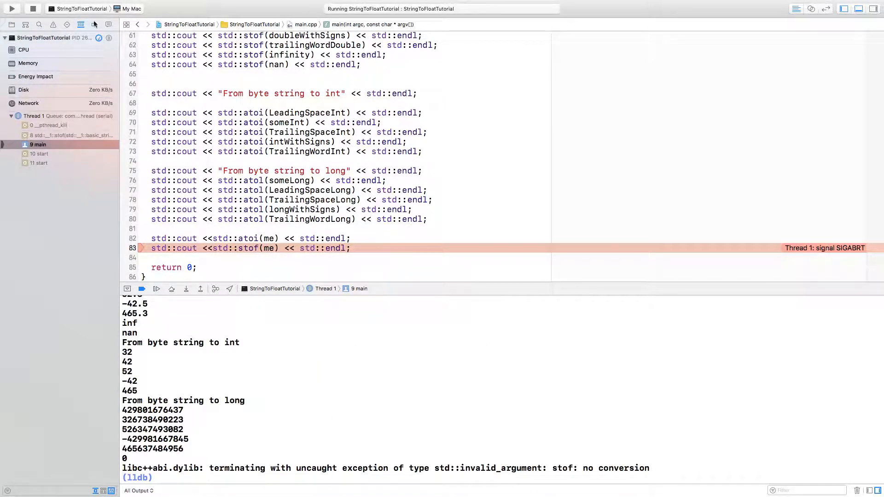
left_click(32, 8)
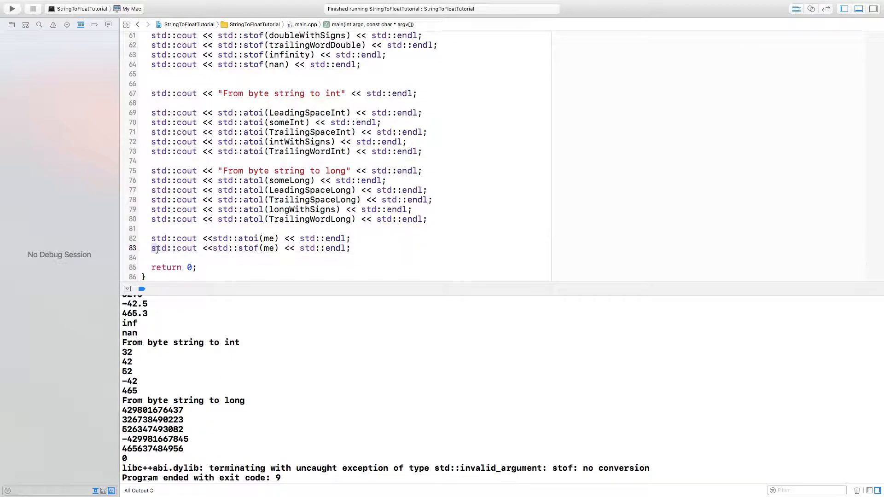
Delete line 83 calling stof(me) and scroll back to the top of main.cpp
key("Delete")
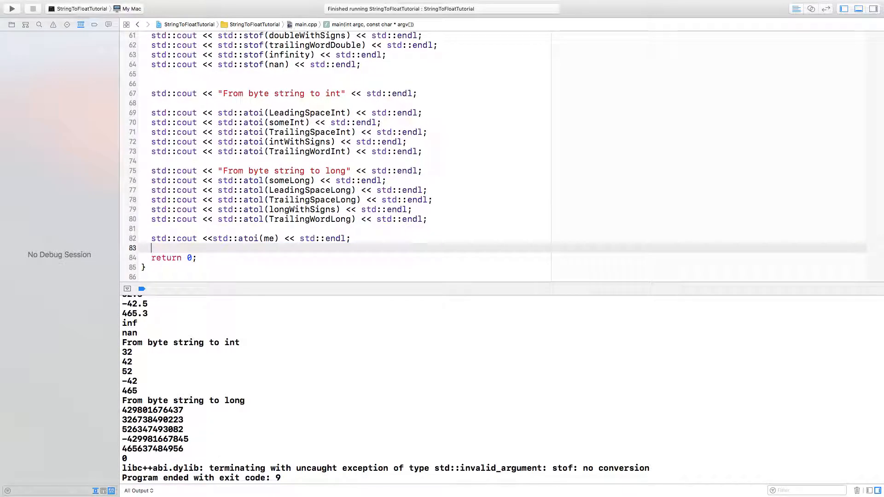
scroll("up", 3)
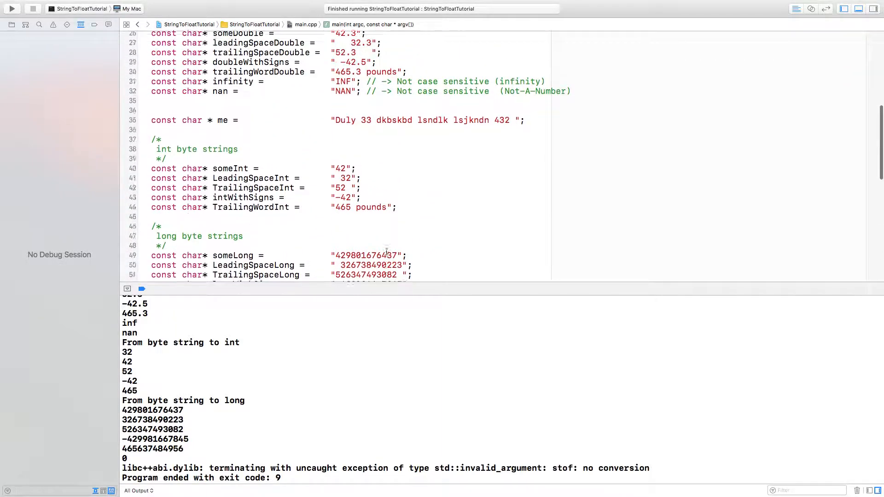
scroll("up", 3)
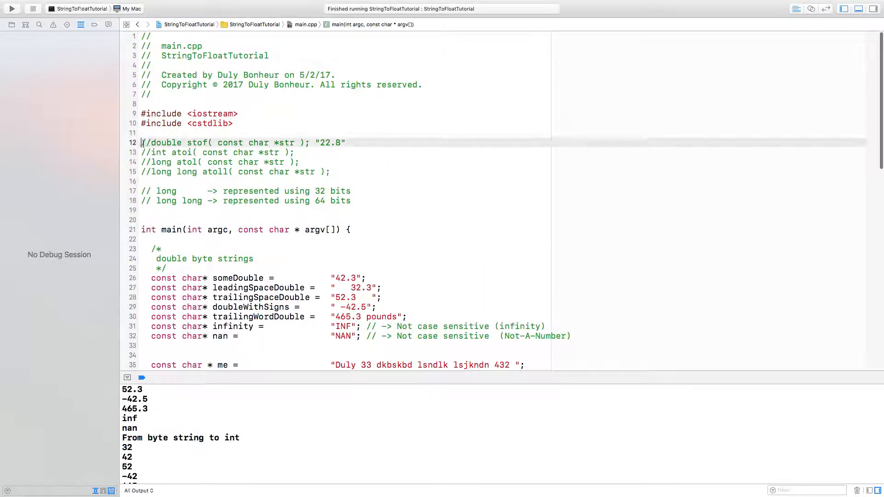
Select the prototype comment text around the stof line 12 for editing
left_click_drag(141, 143, 330, 172)
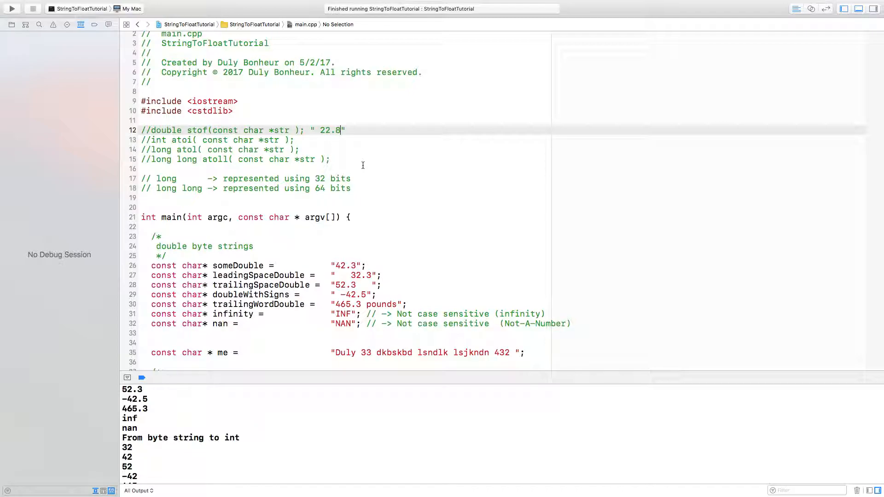
mouse_move(355, 168)
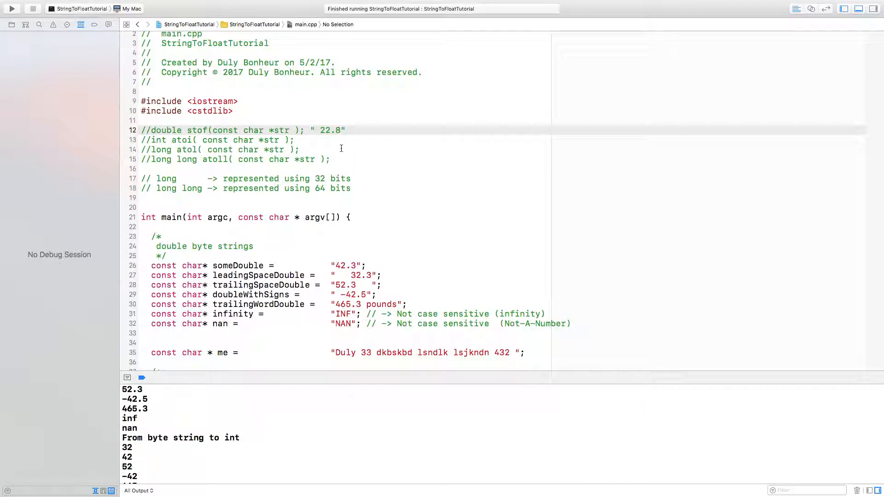
scroll("down", 3)
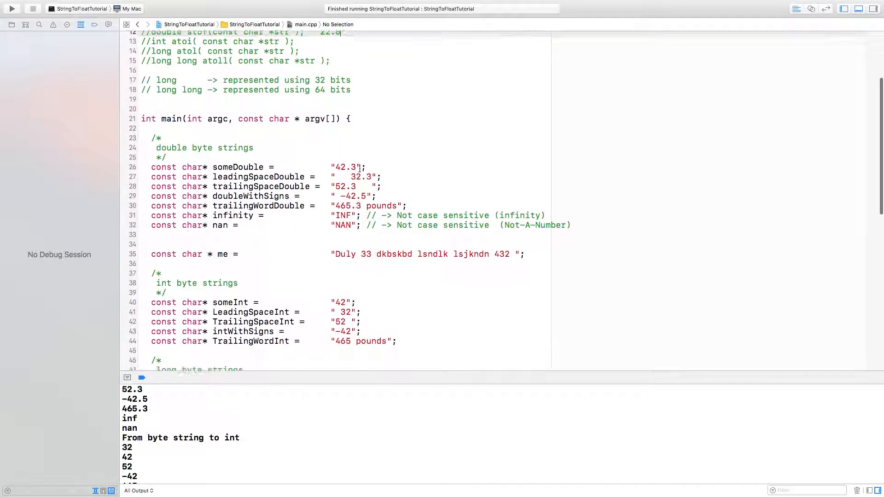
scroll("down", 3)
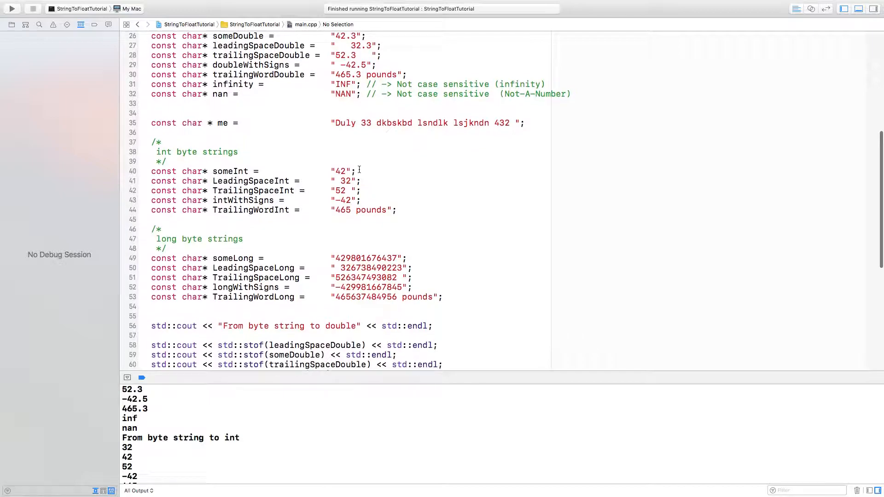
scroll("down", 3)
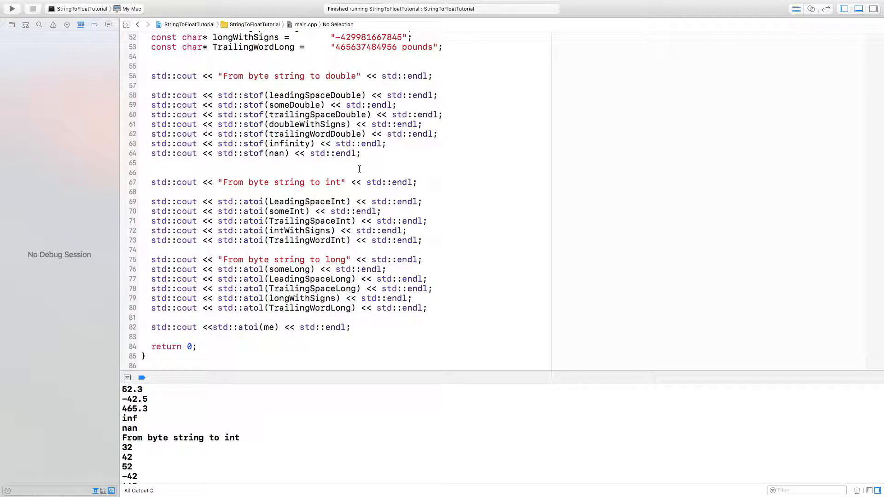
mouse_move(416, 222)
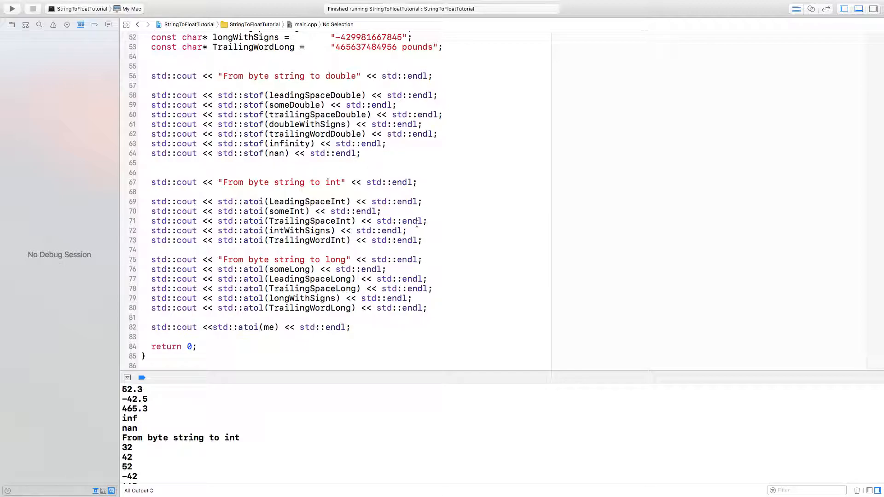
scroll("up", 3)
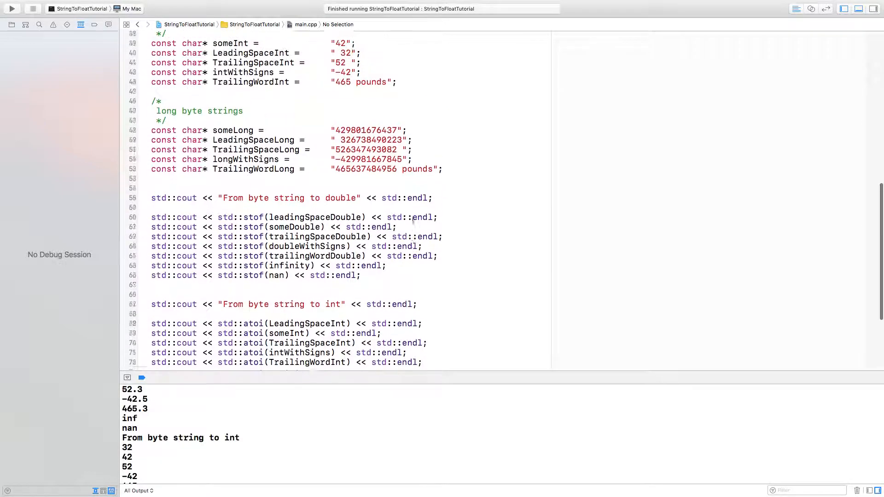
scroll("up", 3)
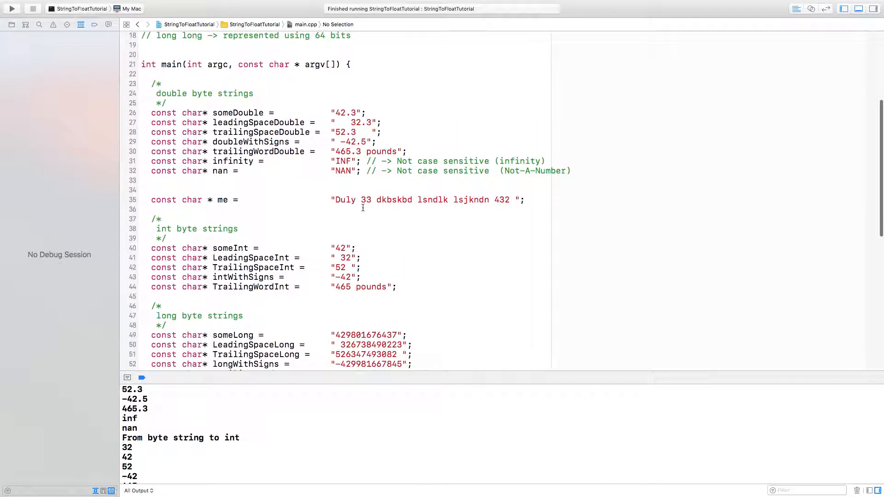
scroll("down", 3)
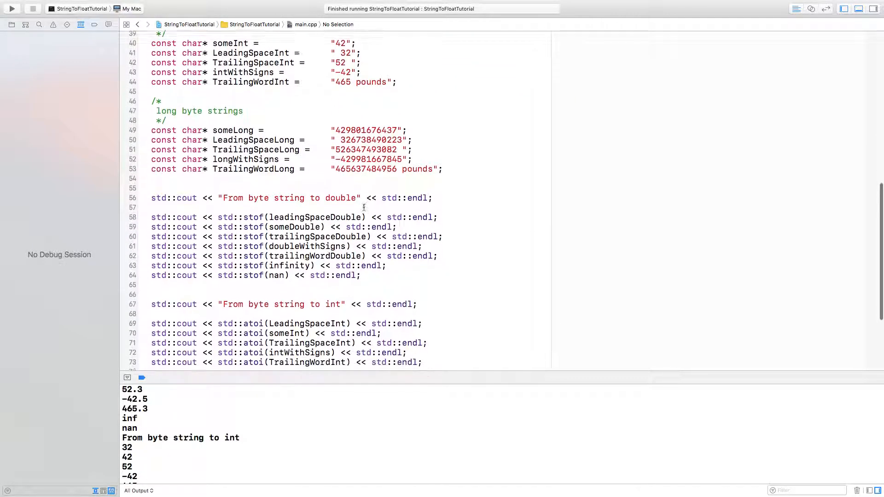
scroll("down", 3)
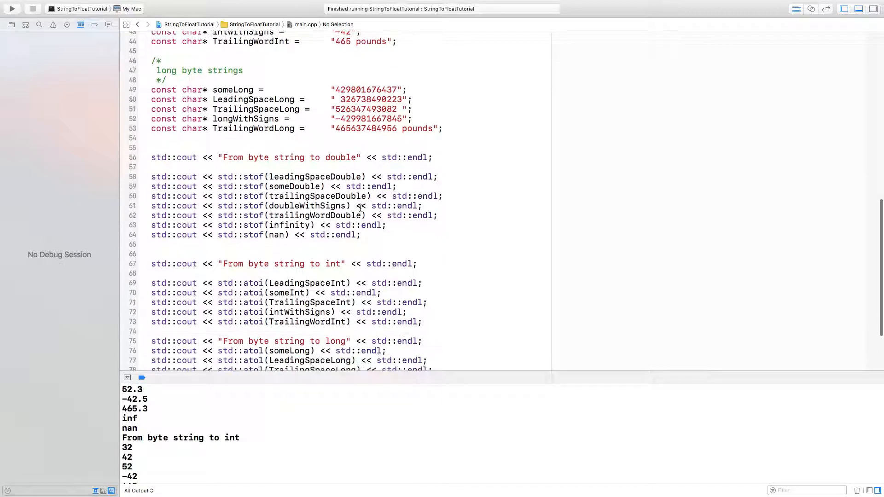
scroll("up", 3)
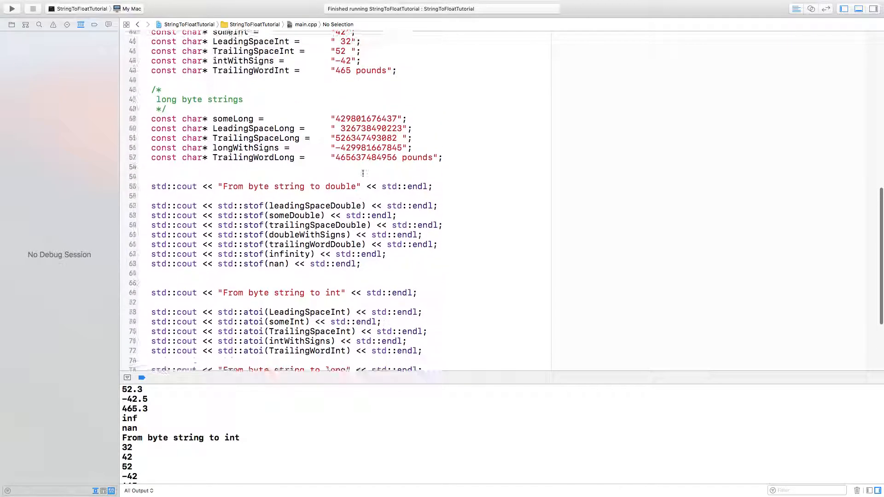
scroll("up", 3)
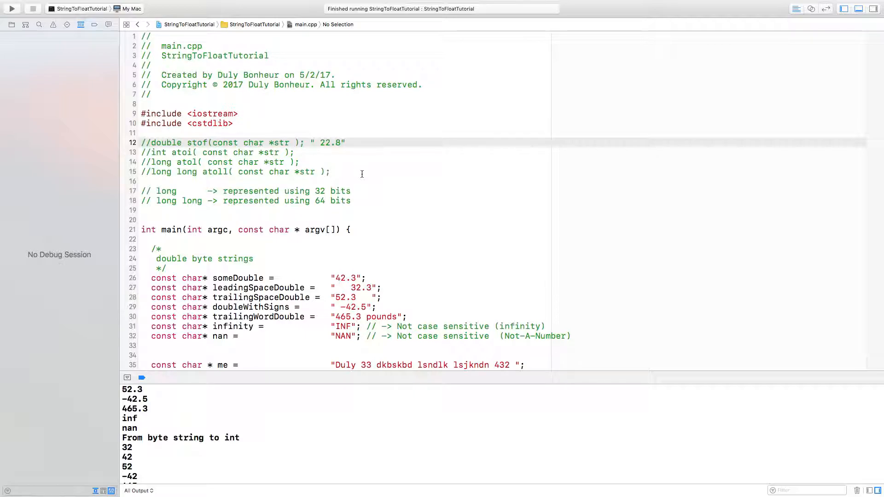
mouse_move(267, 93)
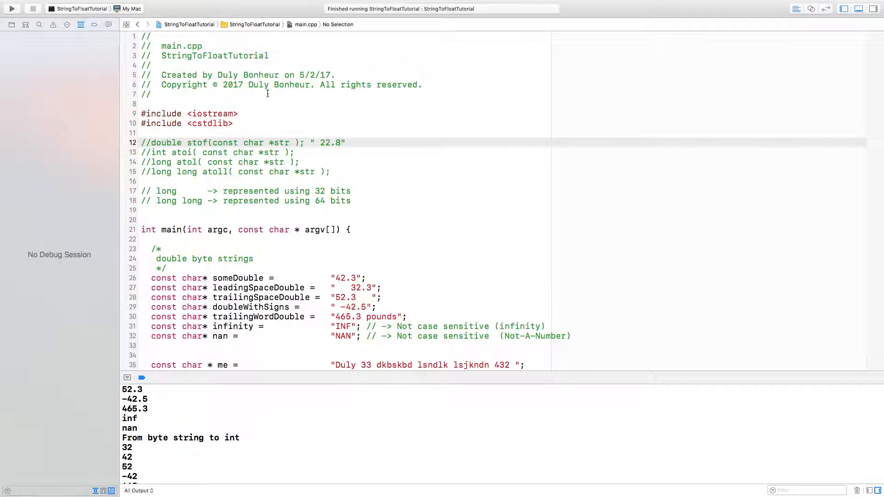